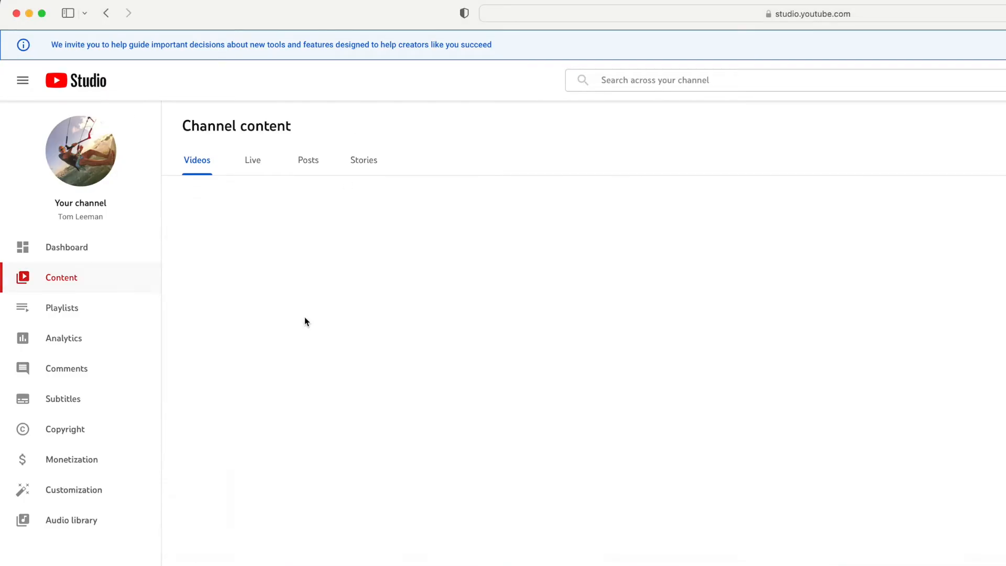
Show the details page for the Short 'Here comes Bob wanna see a big jump'.
click(80, 151)
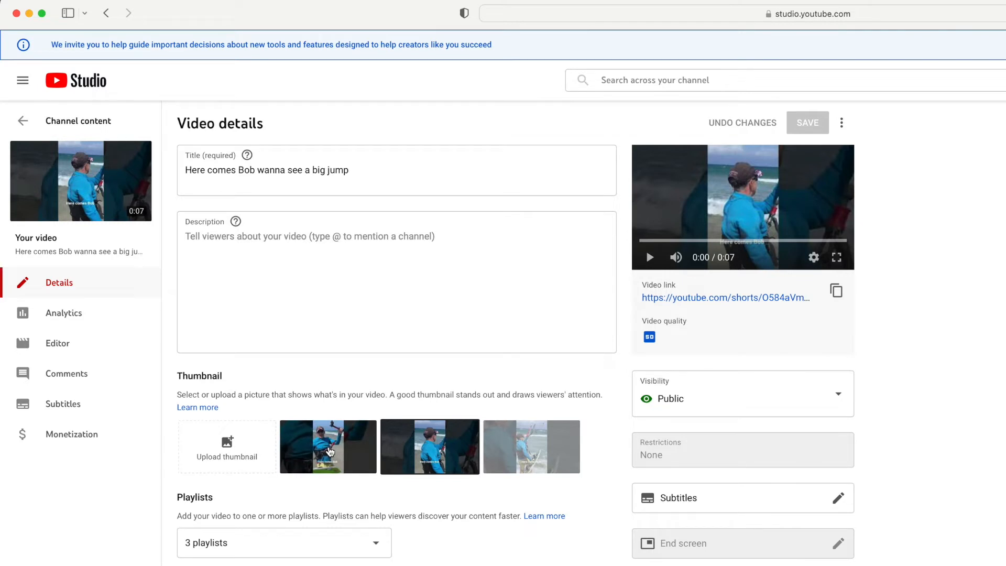
Choose the first auto-generated thumbnail for the Short and save the change.
click(328, 446)
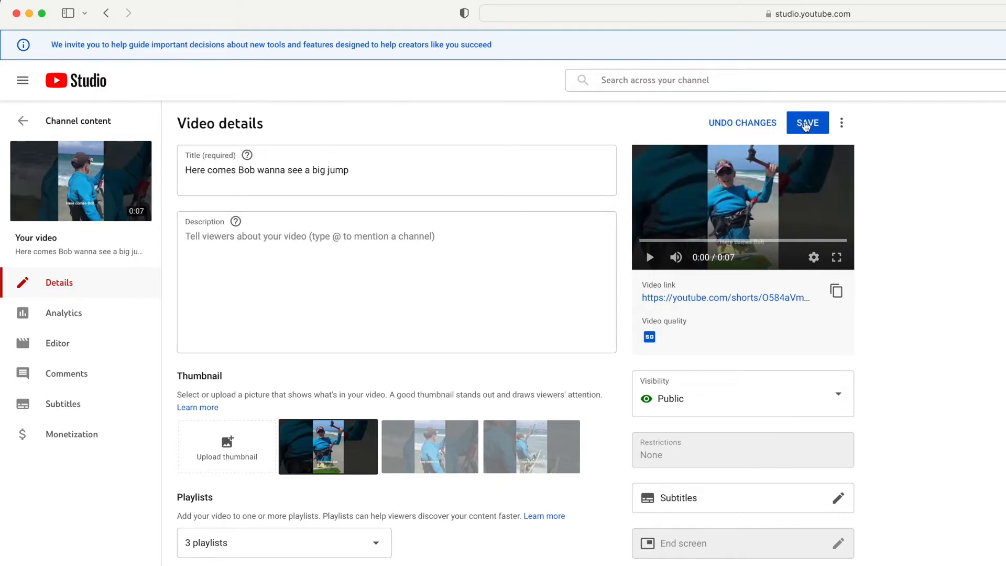
click(806, 123)
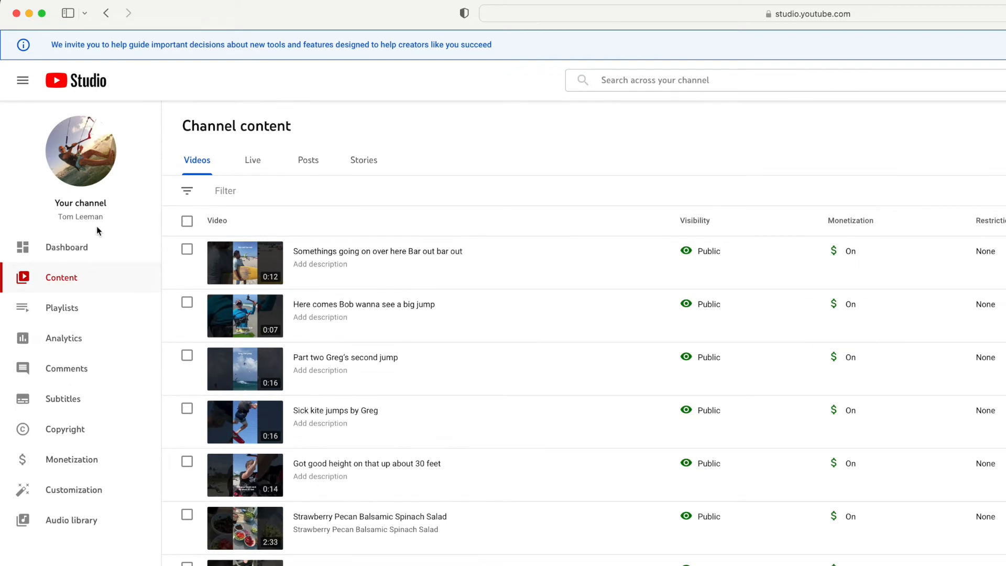
mouse_move(519, 142)
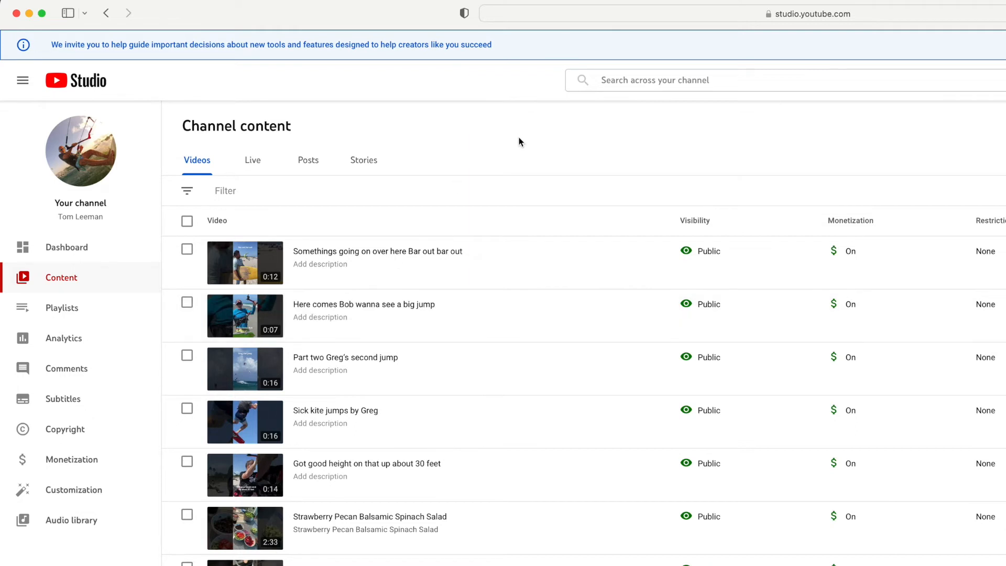